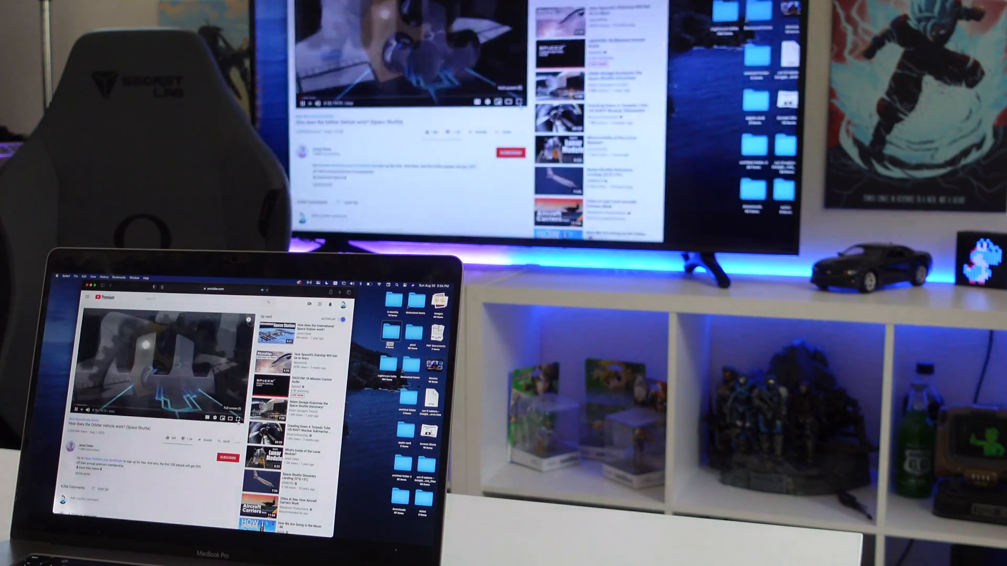
Open My Mesh and allow local network access to reach the mesh Wi-Fi joining instructions
click(237, 417)
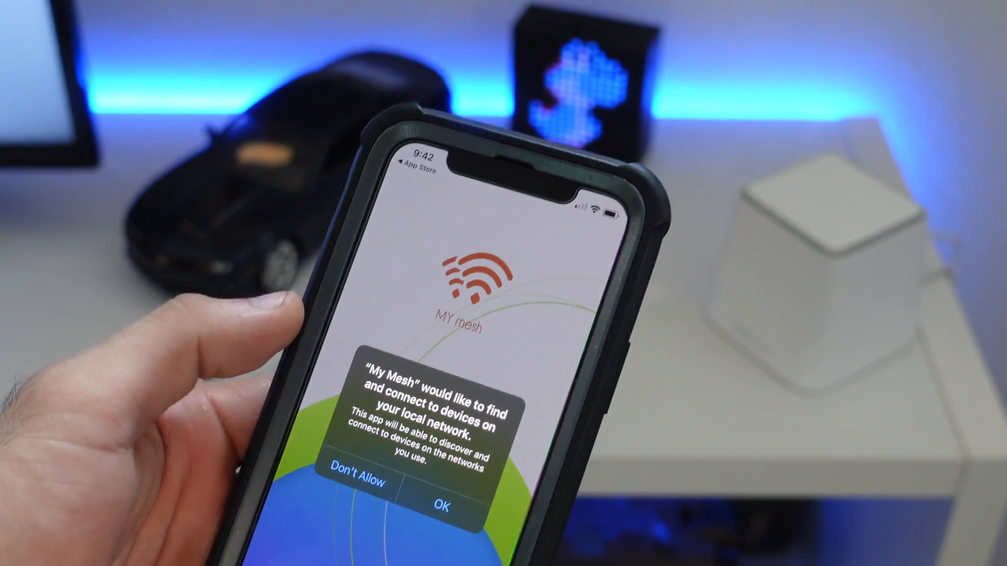
click(441, 503)
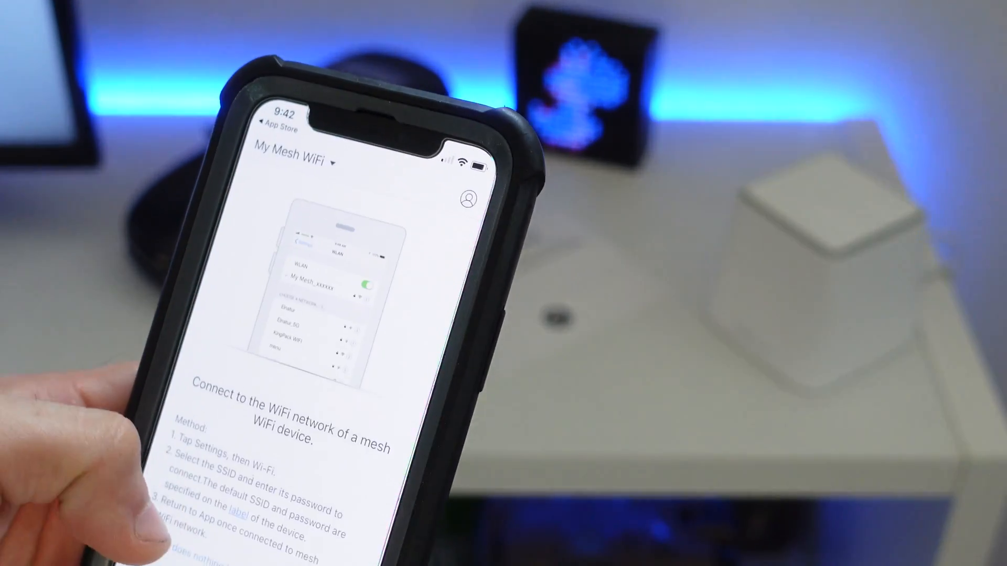